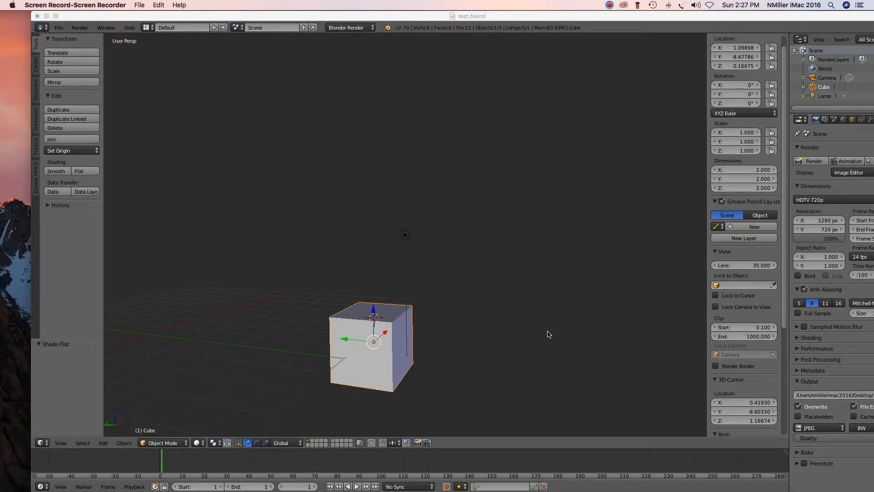
pyautogui.moveTo(590, 176)
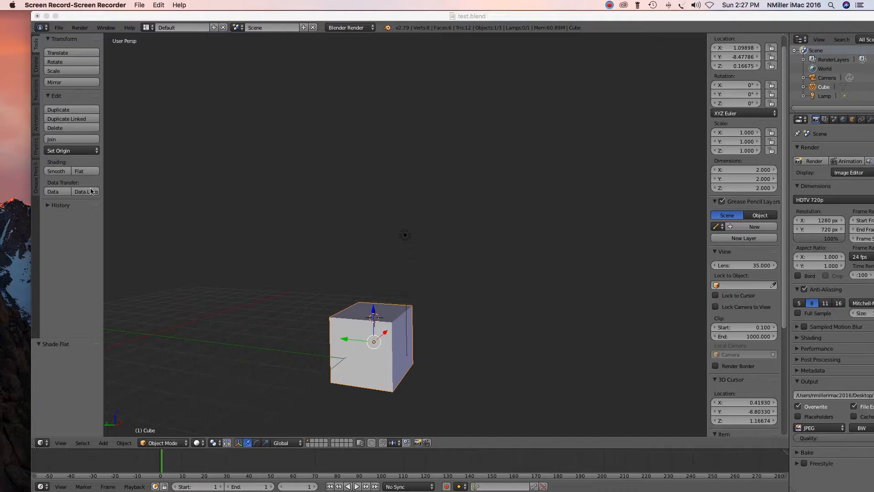
pyautogui.moveTo(195, 182)
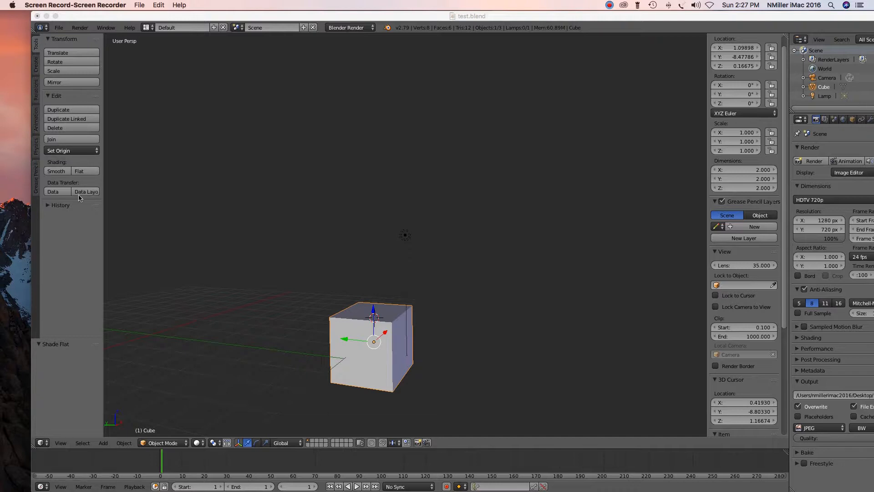
pyautogui.moveTo(418, 239)
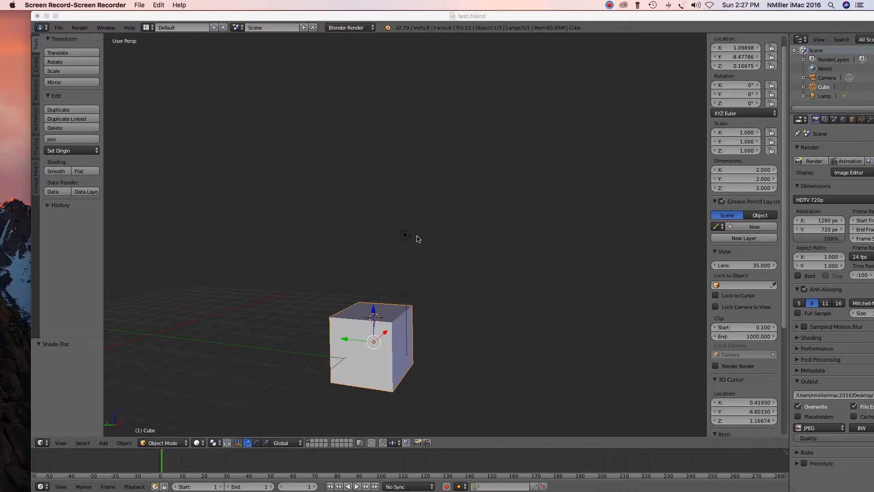
pyautogui.moveTo(236, 253)
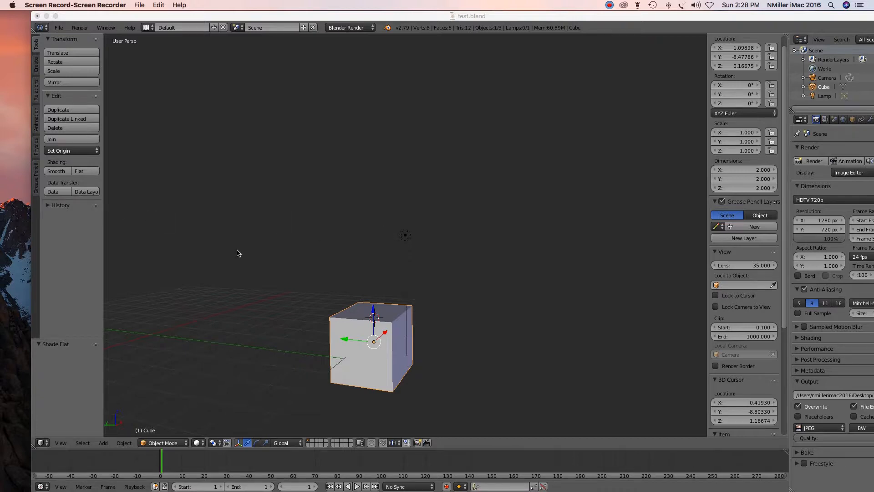
pyautogui.moveTo(71, 177)
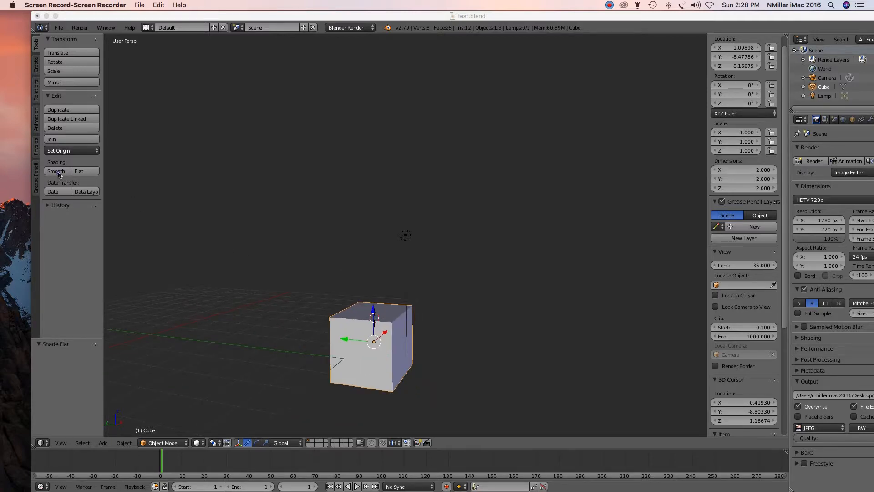
# Apply Smooth shading to the default cube from the Tool shelf.
pyautogui.click(55, 171)
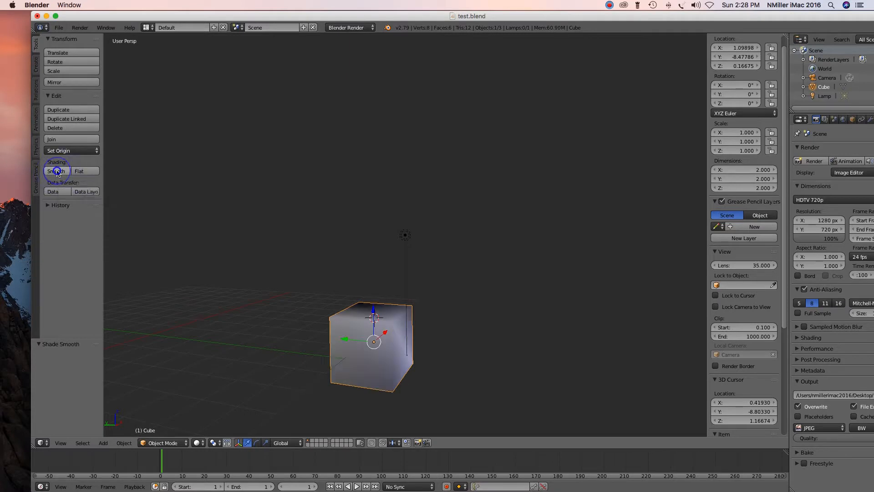
pyautogui.click(55, 171)
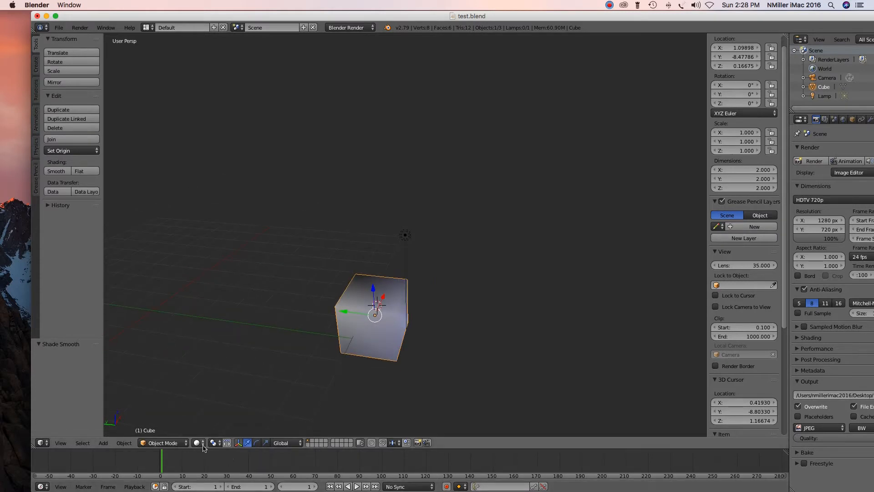
# Set the 3D viewport shading mode to Rendered for the smooth cube.
pyautogui.click(197, 442)
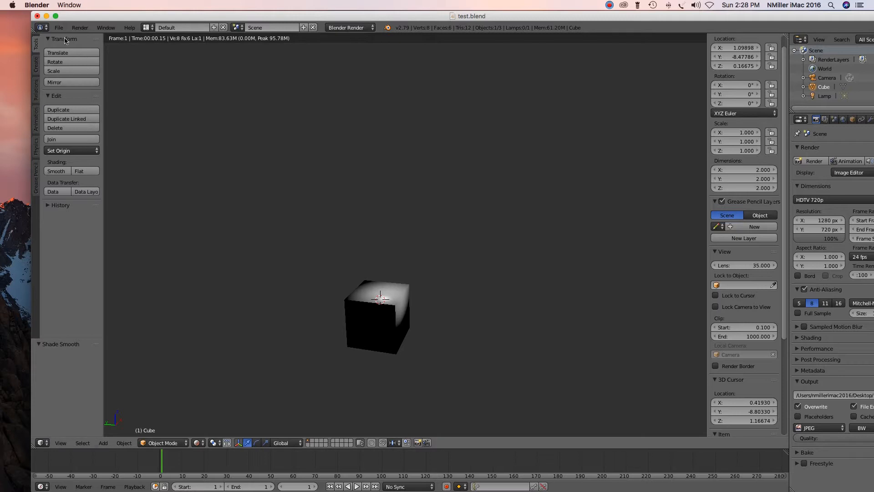
# Render a still image of the smooth cube, then return the cube to Flat shading.
pyautogui.click(81, 27)
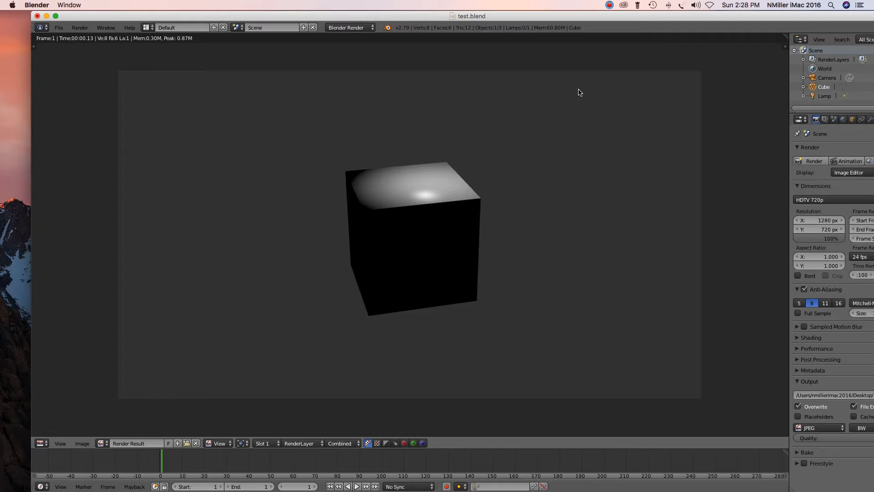
pyautogui.moveTo(567, 187)
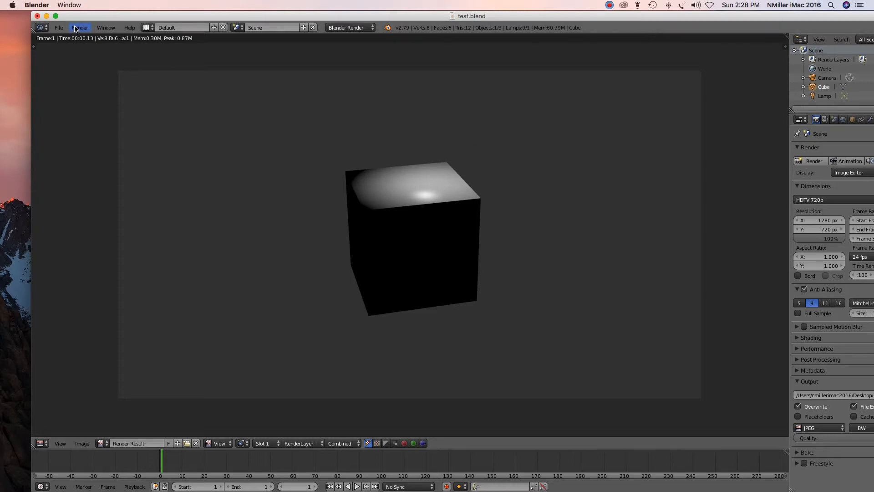
pyautogui.moveTo(80, 27)
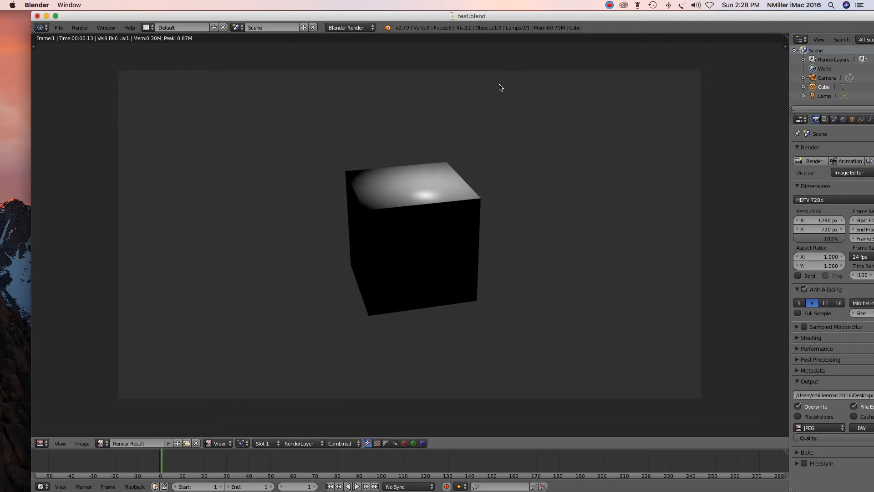
pyautogui.moveTo(158, 36)
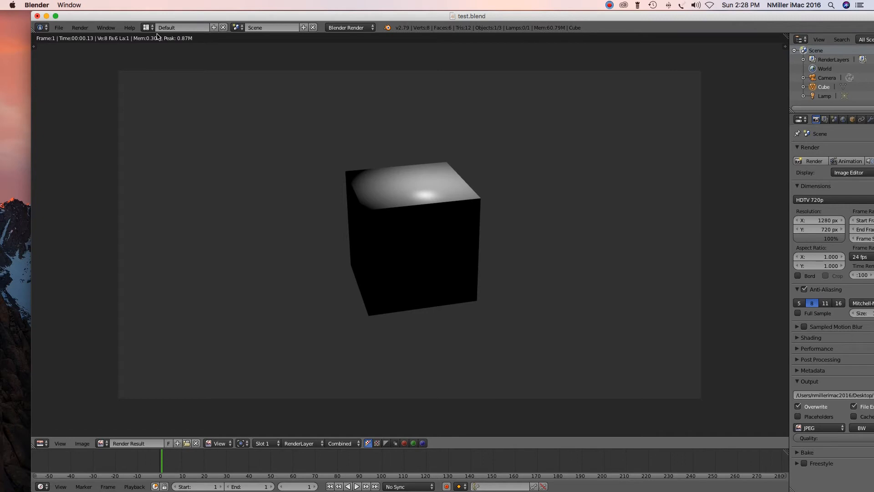
pyautogui.moveTo(80, 27)
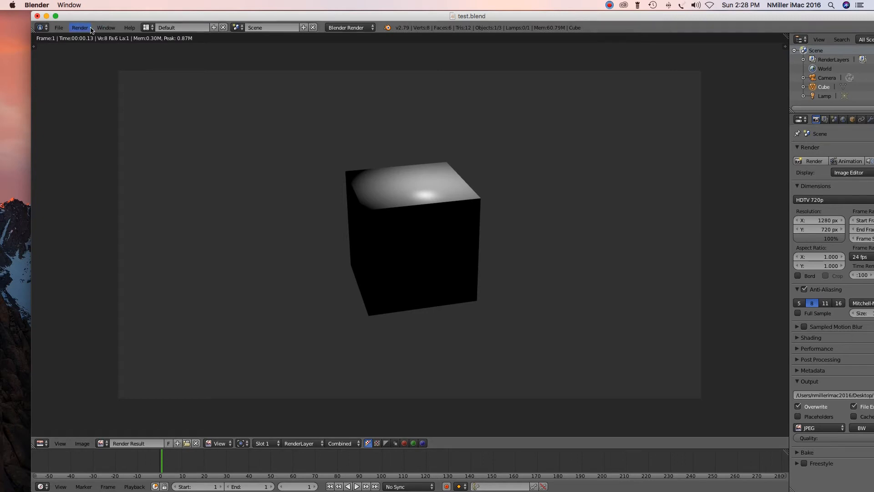
pyautogui.moveTo(80, 27)
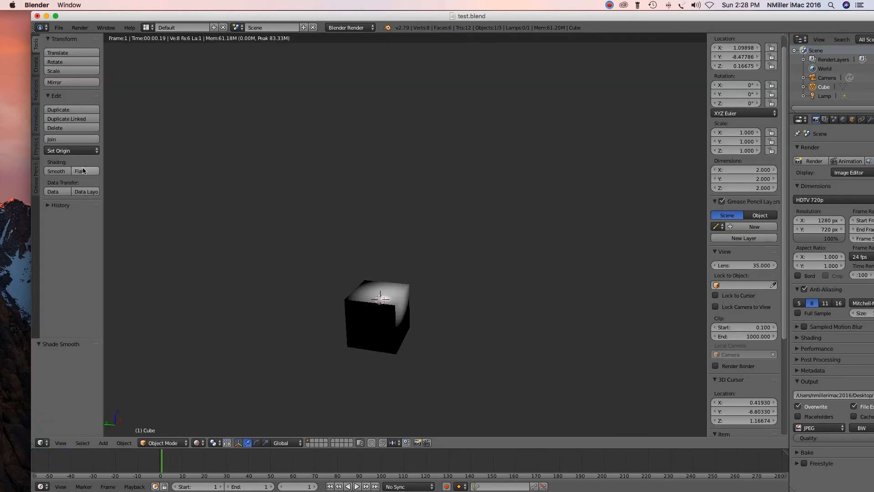
pyautogui.click(85, 170)
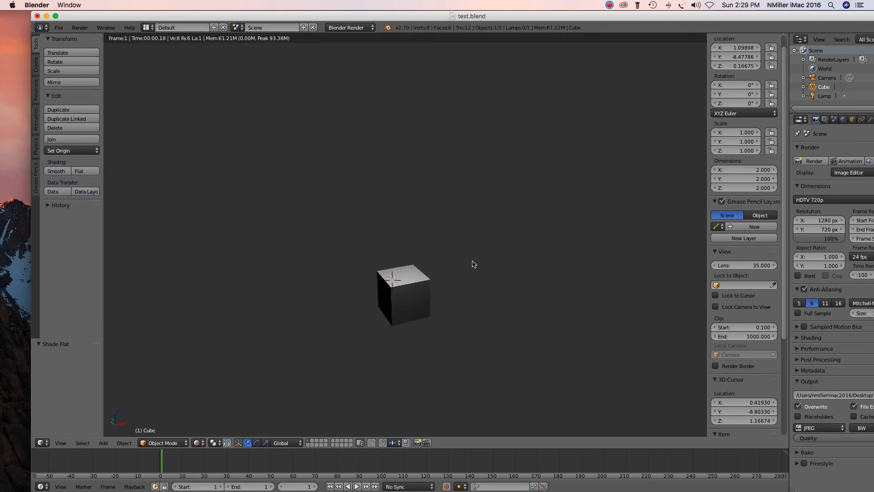
pyautogui.click(609, 6)
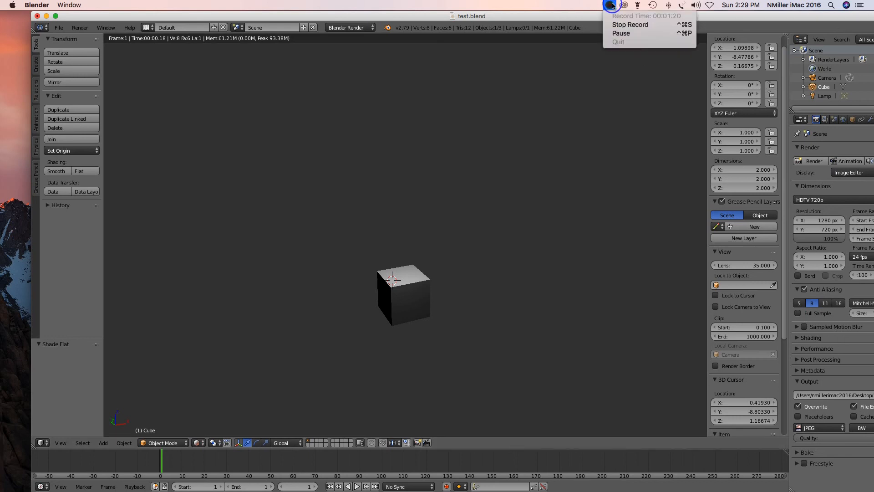